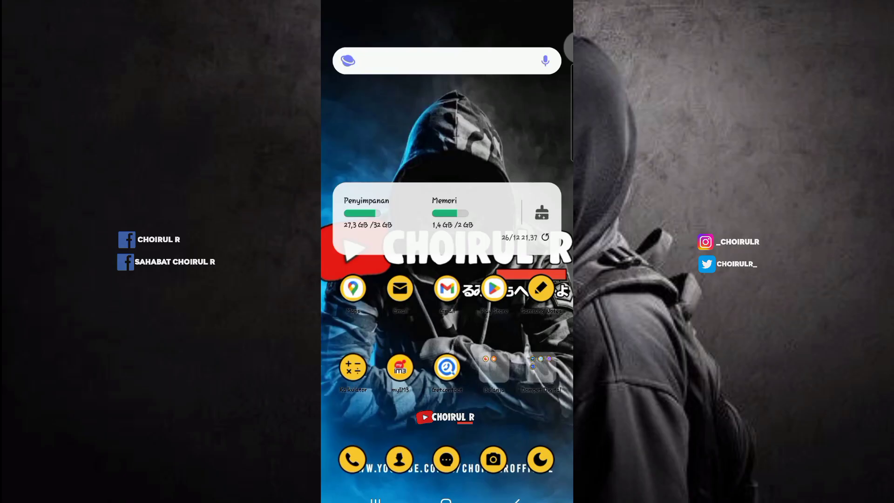
- Launch Termux from the Android launcher's app drawer
left_click(541, 213)
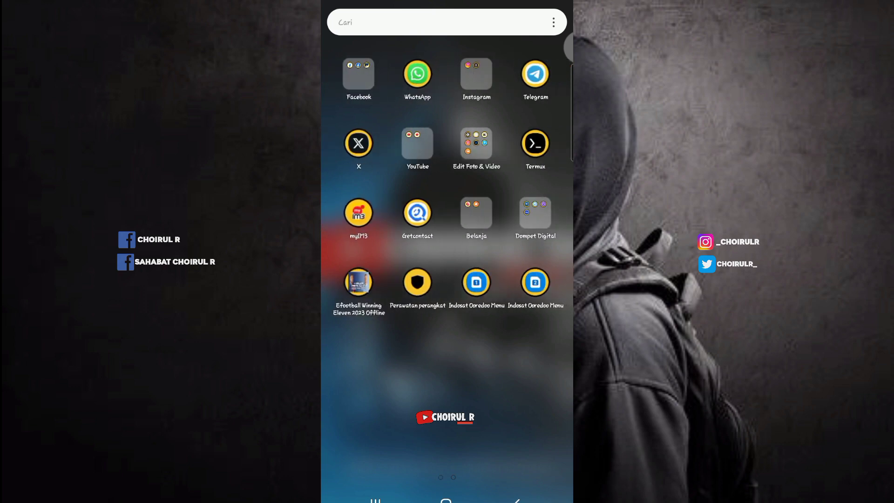
left_click(534, 142)
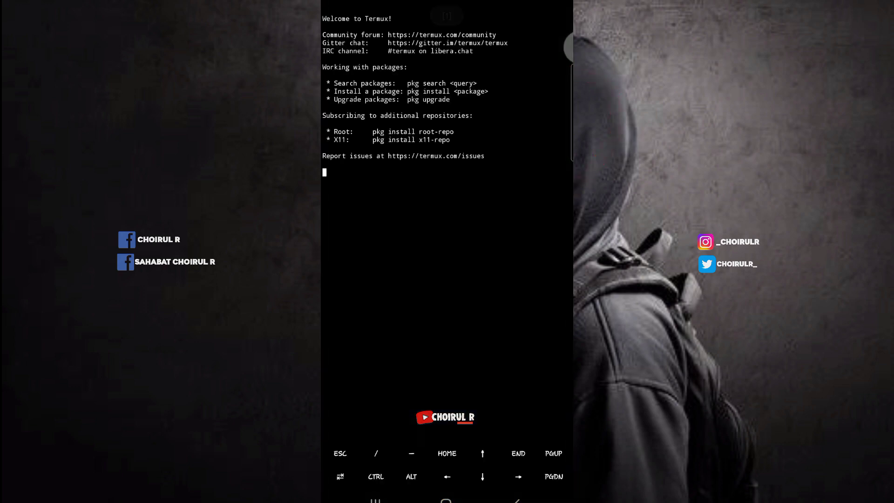
- Run termux-setup-storage and answer y to rebuild the existing storage links
left_click(341, 172)
type("termux-setup-storag")
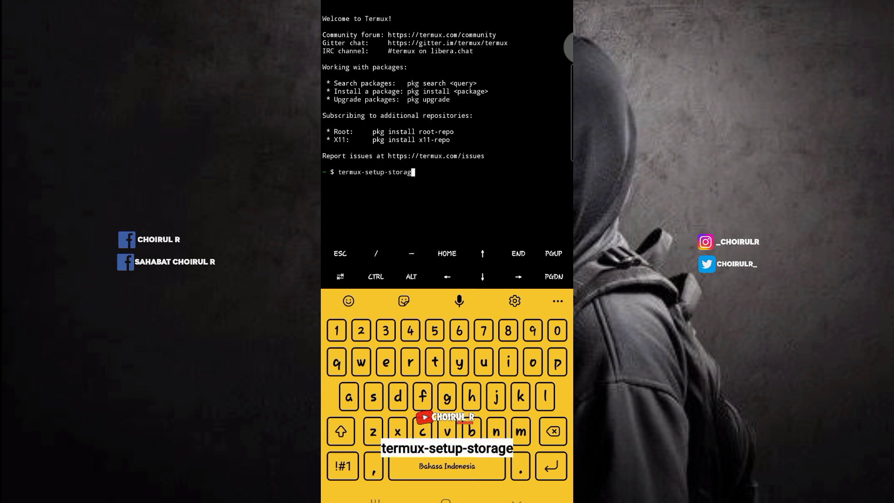
key("Return")
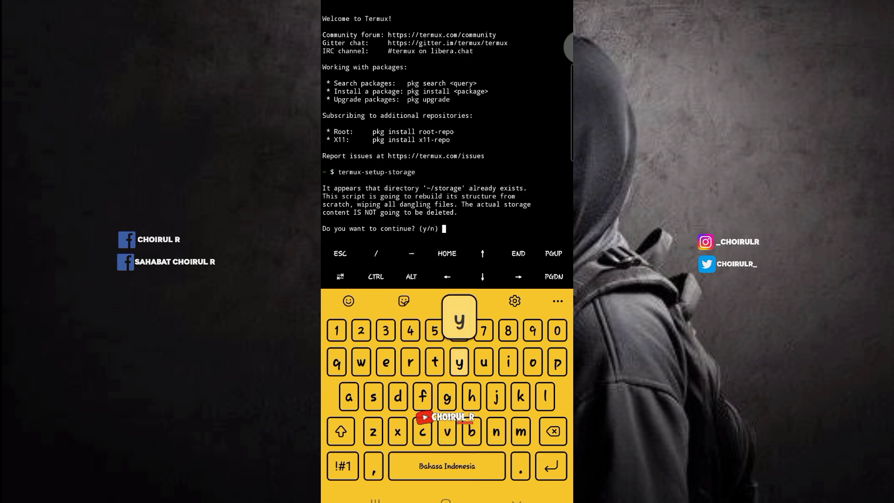
left_click(459, 362)
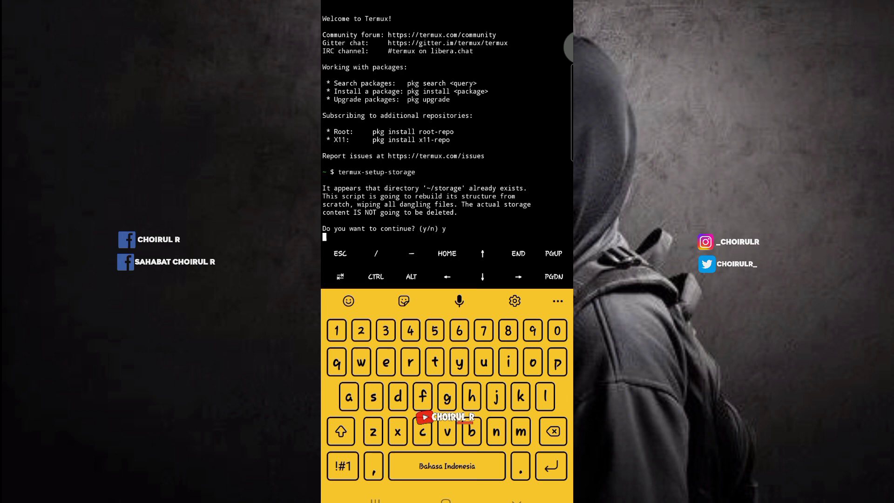
key("Return")
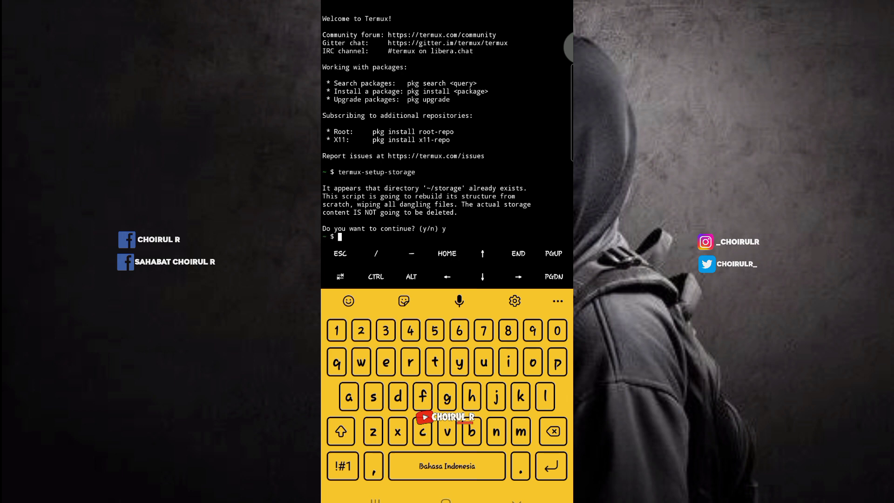
left_click(557, 363)
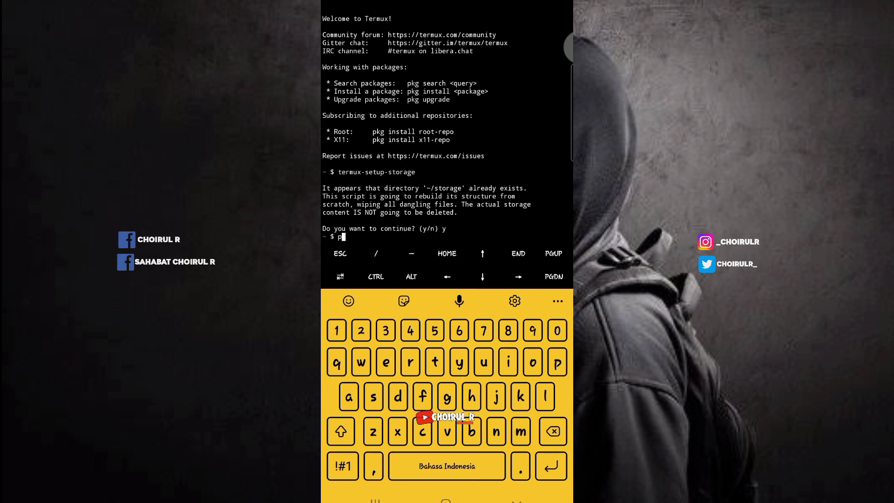
- Run pkg update then pkg upgrade; everything reports up to date
type("kg update")
type("pkg up")
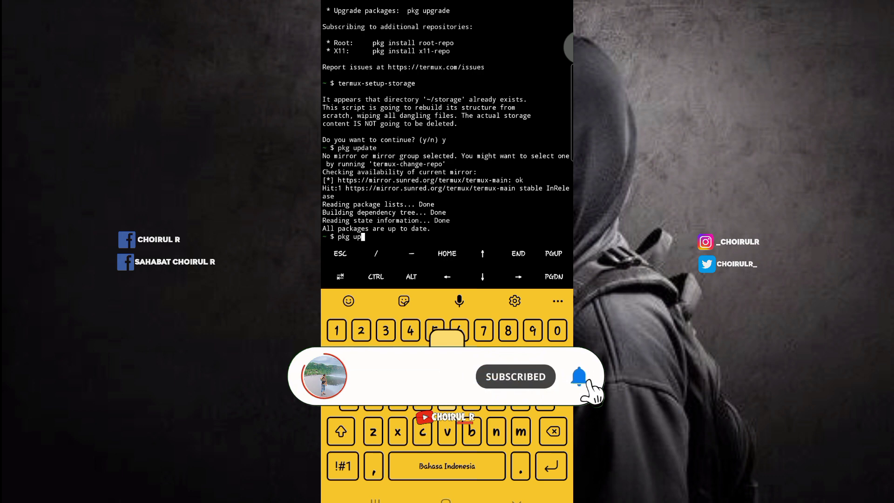
type("grade")
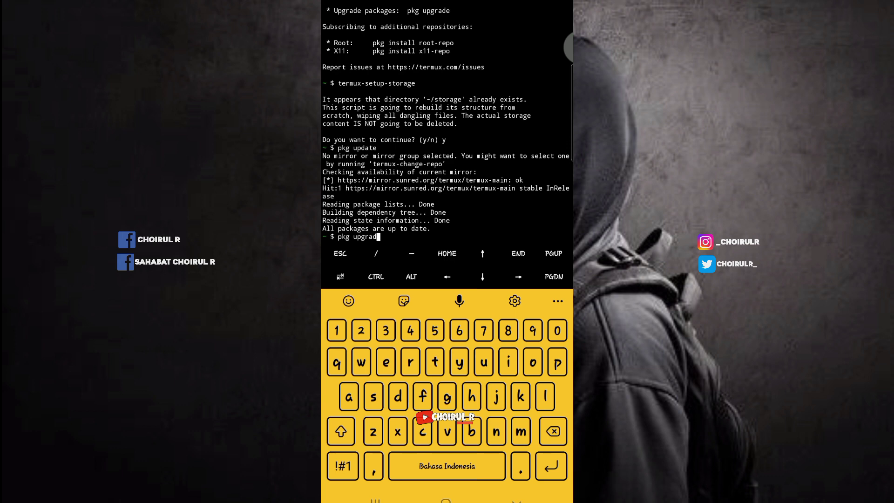
left_click(385, 363)
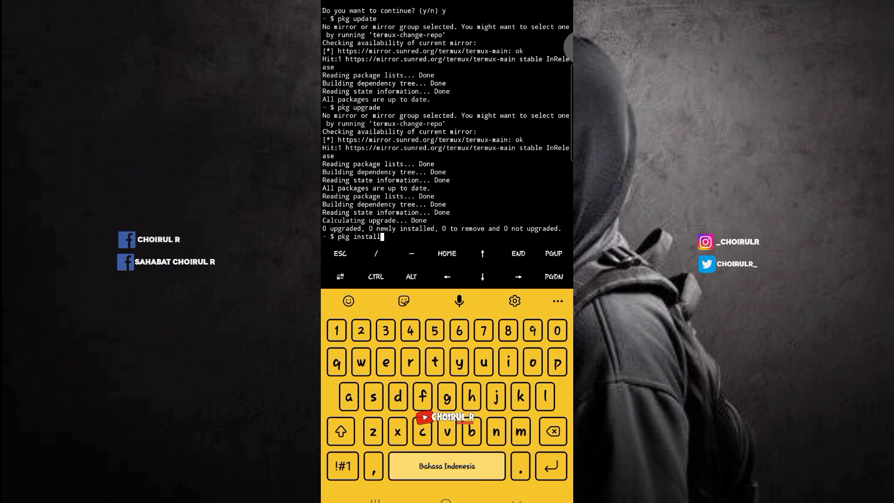
- Run pkg install git, which reports git already at the newest version
type("git")
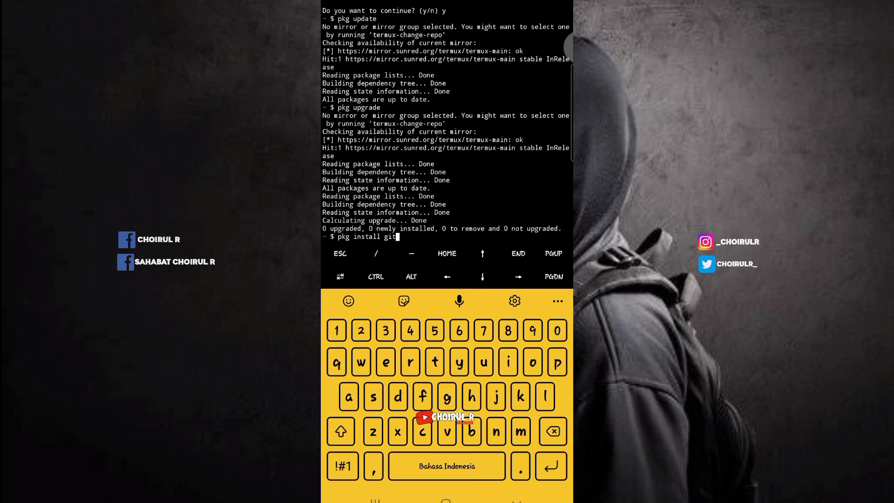
key("Return")
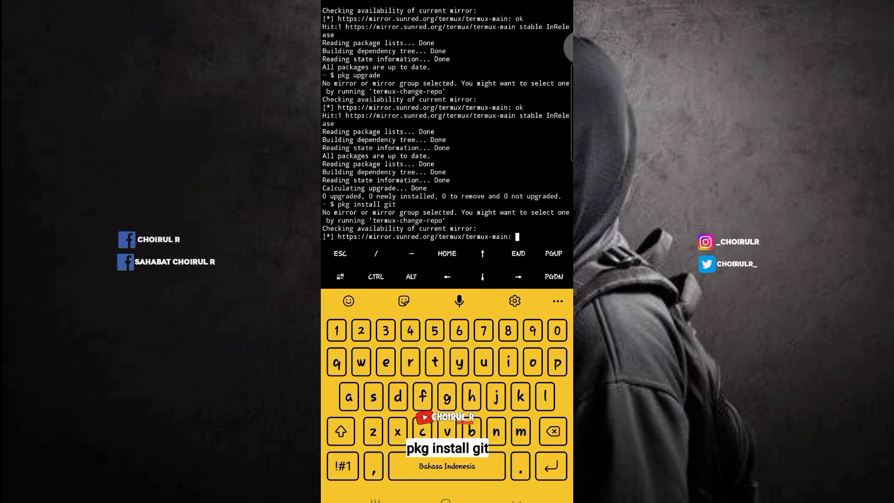
key("Return")
type("pk")
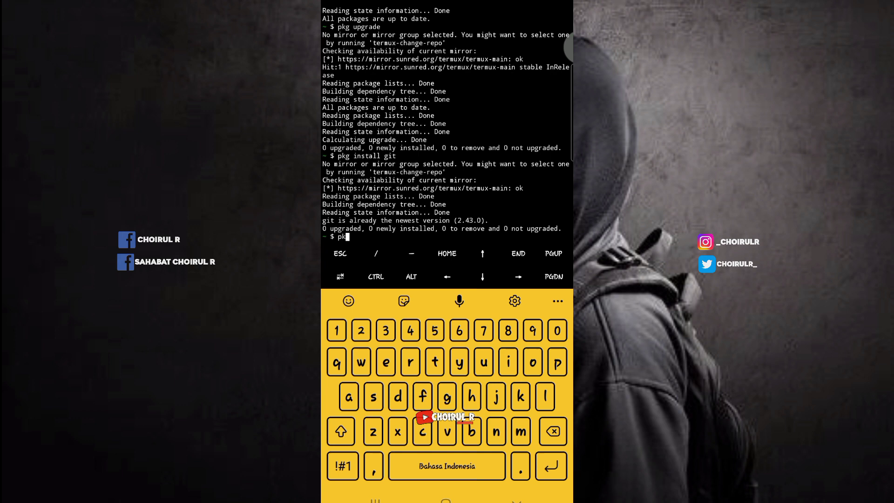
left_click(506, 363)
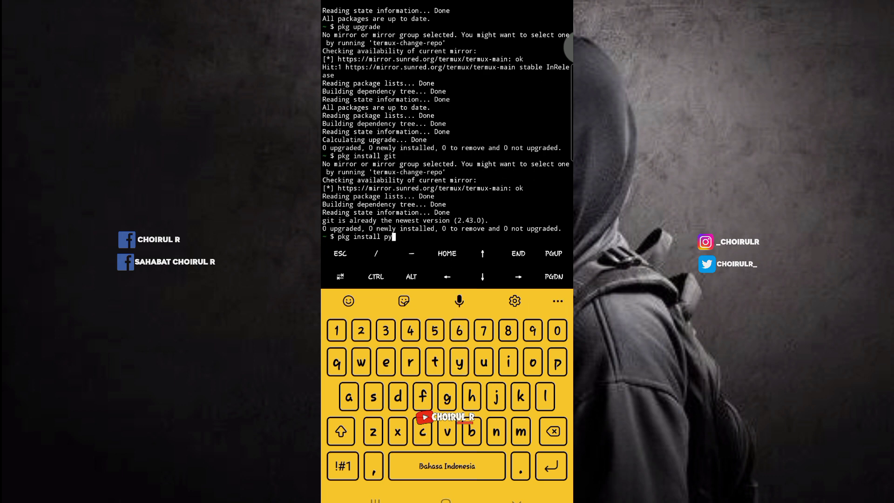
- Run pkg install python (already newest) and enter pkg install python3
type("thon")
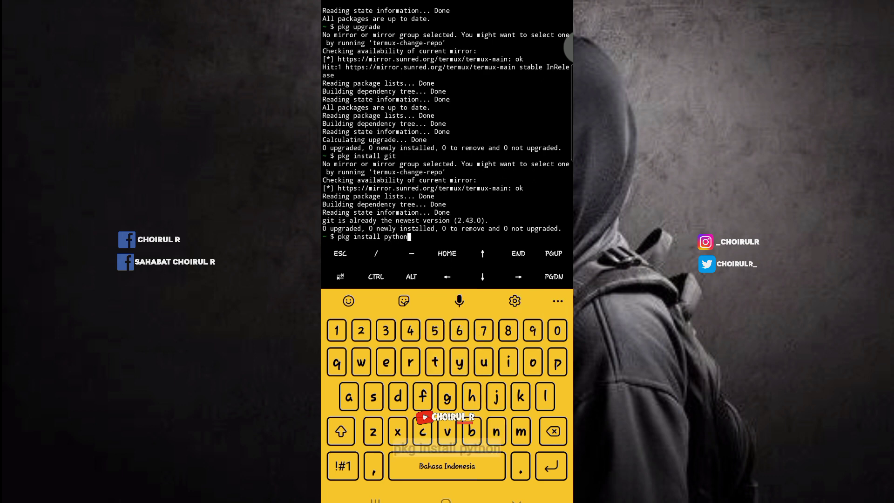
key("Return")
type("pkg ins")
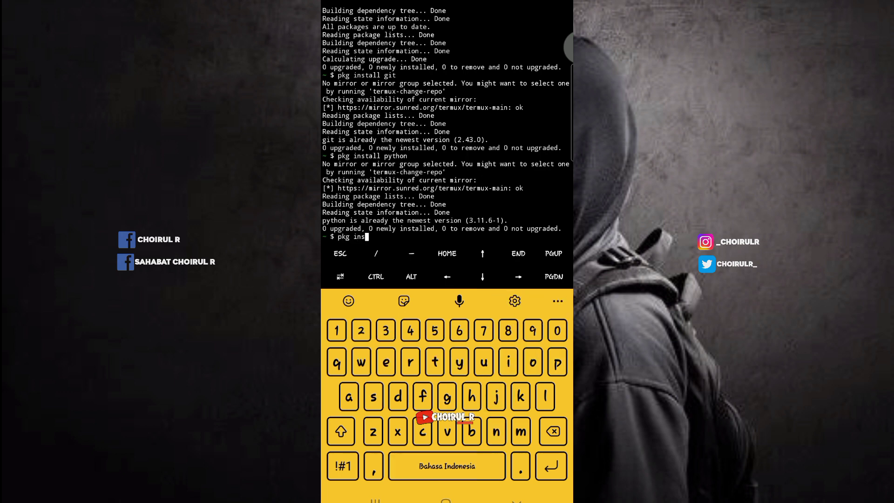
type("tall python3")
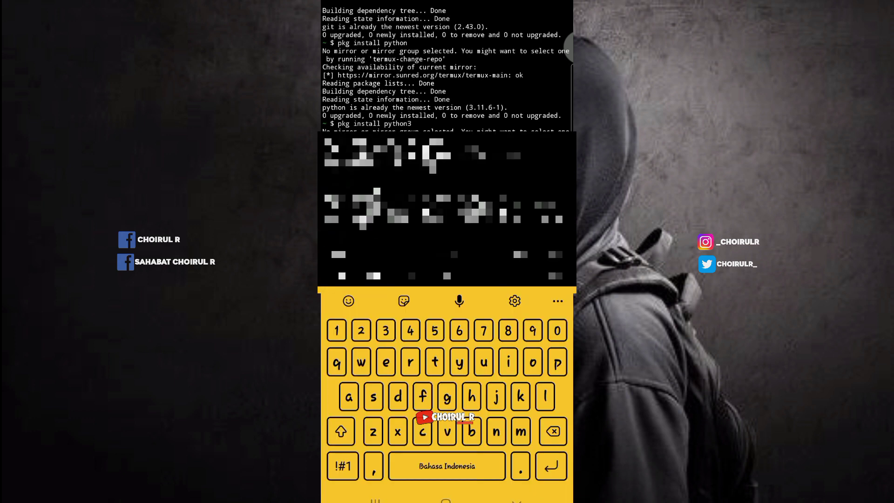
- List the home directory with ls, then cd into the spam-wa folder
left_click(342, 465)
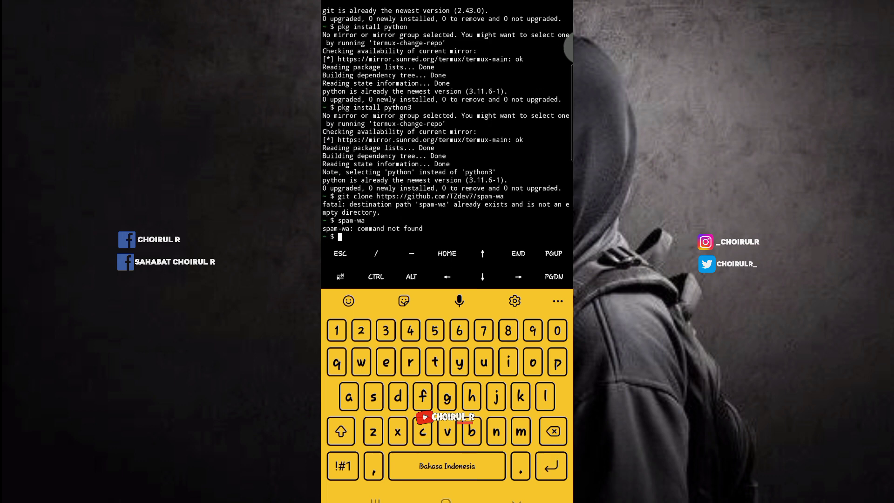
type("ls")
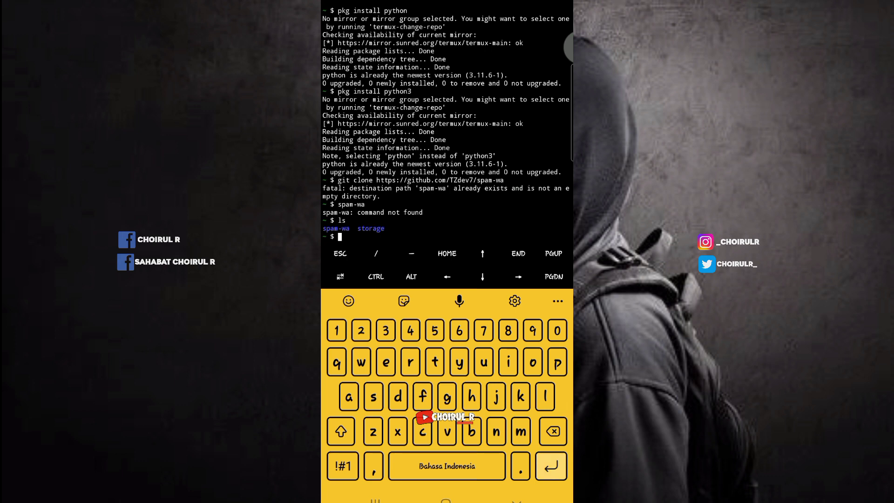
left_click(550, 465)
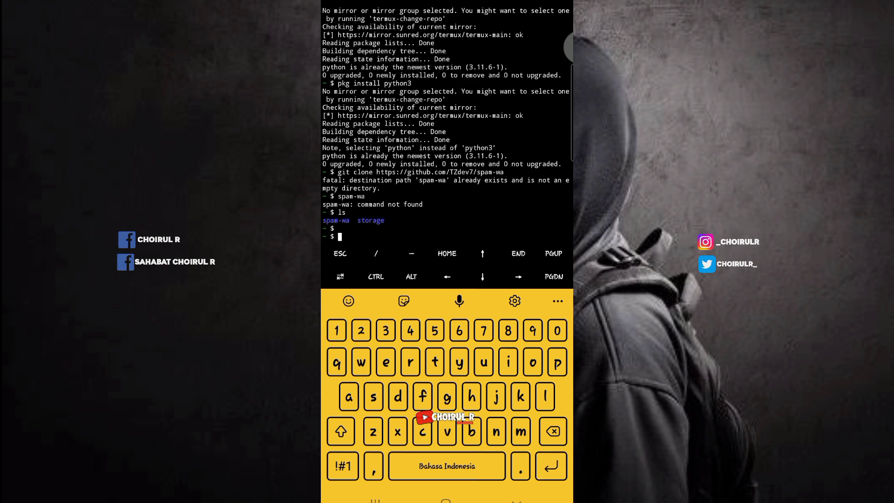
type("cd spam-")
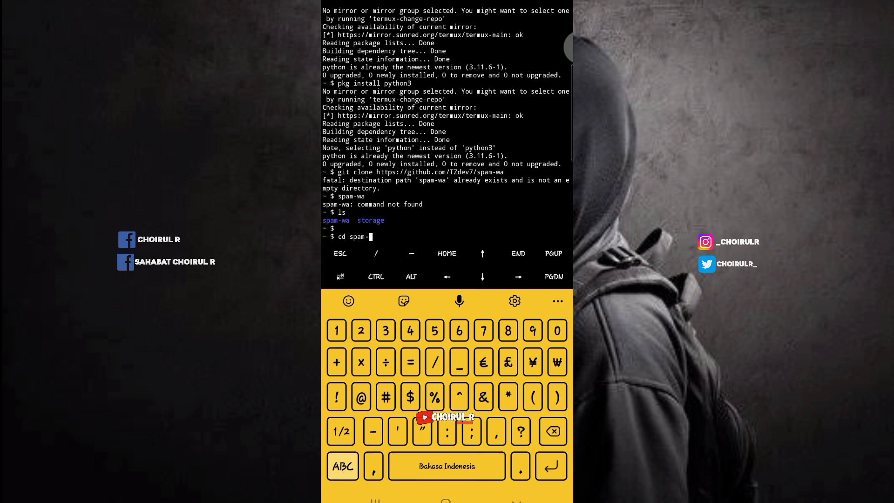
key("Return")
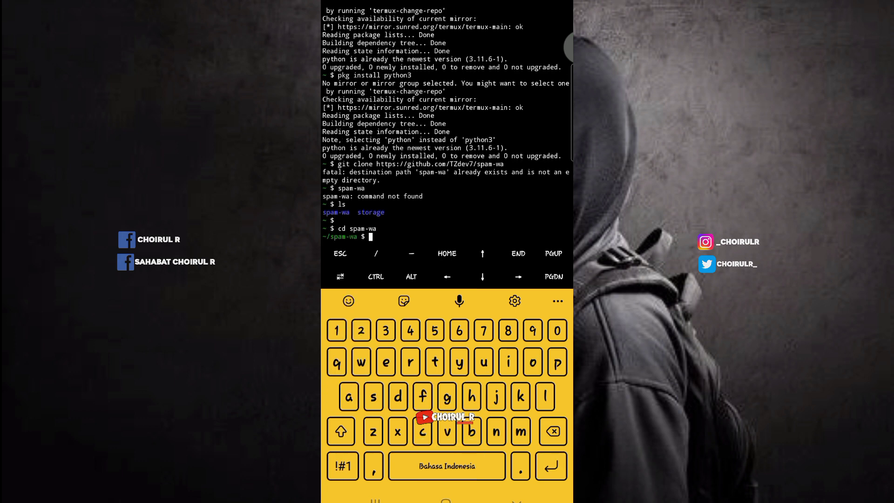
- Run pip install -r bahan.txt; all requirements already satisfied
left_click(557, 362)
type("pip install -")
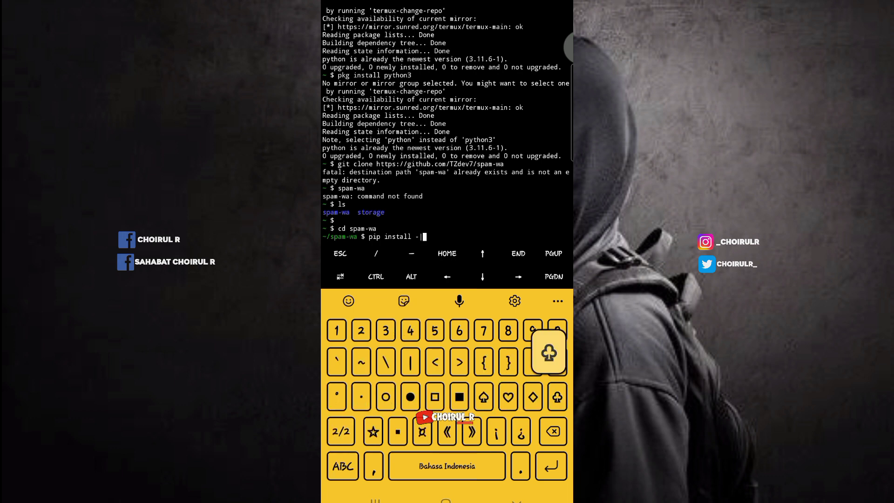
left_click(341, 431)
type("r")
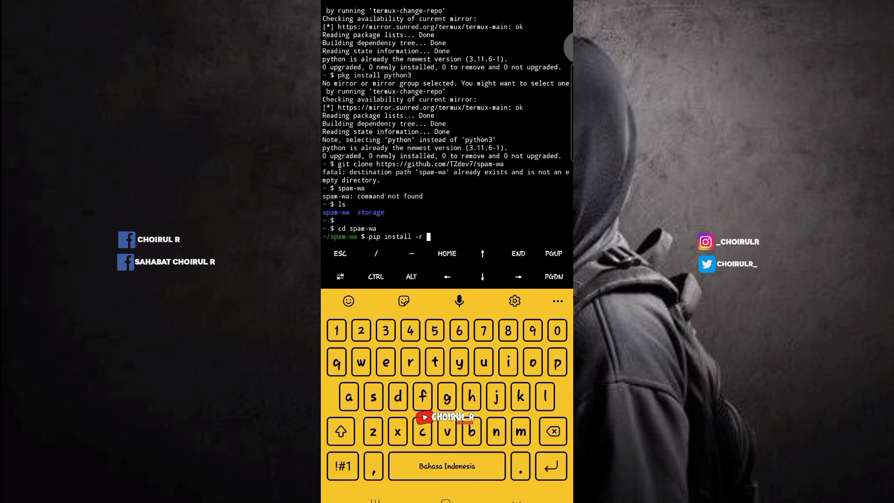
type("bahan.")
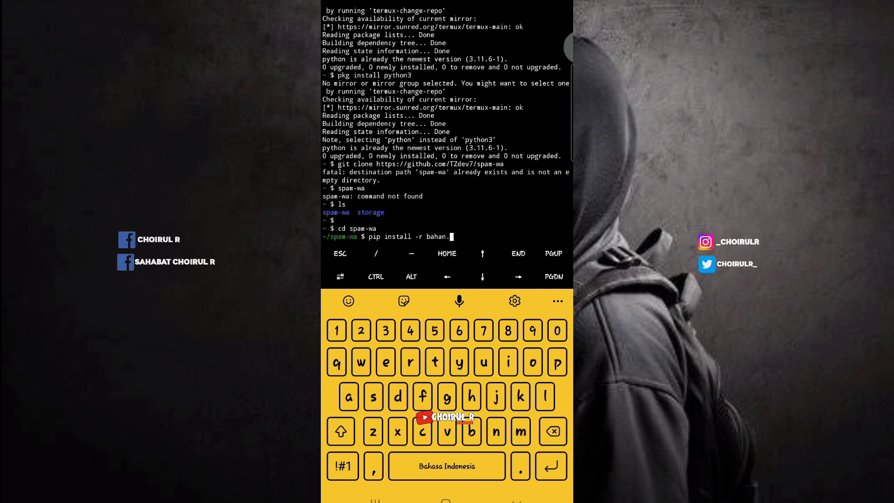
type("txt")
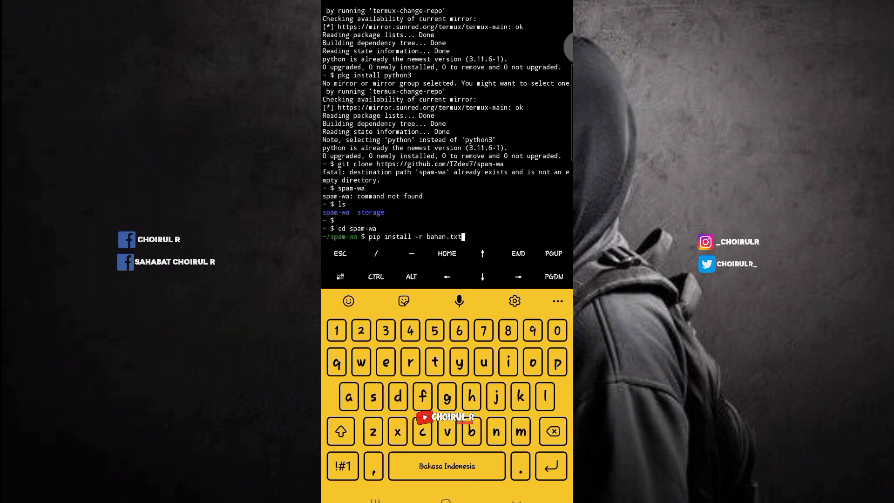
key("Return")
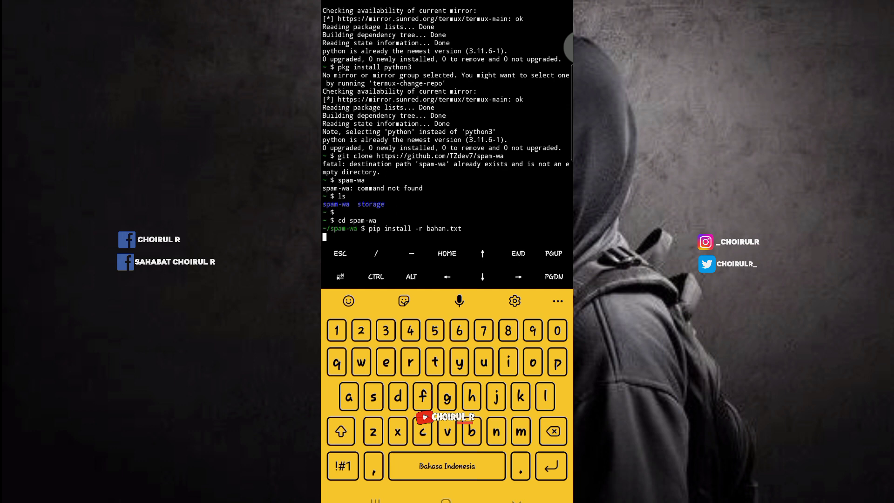
key("Return")
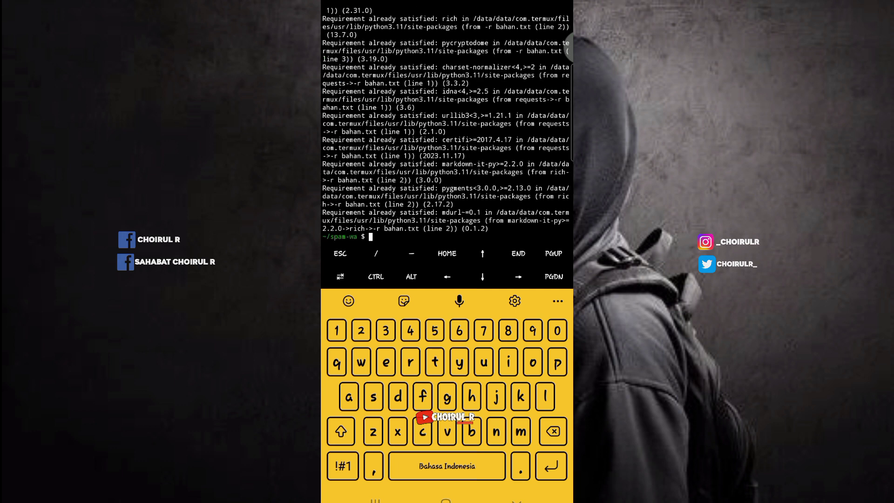
- Run python main.py to display the SPAM-WHATSAPP banner
type("py")
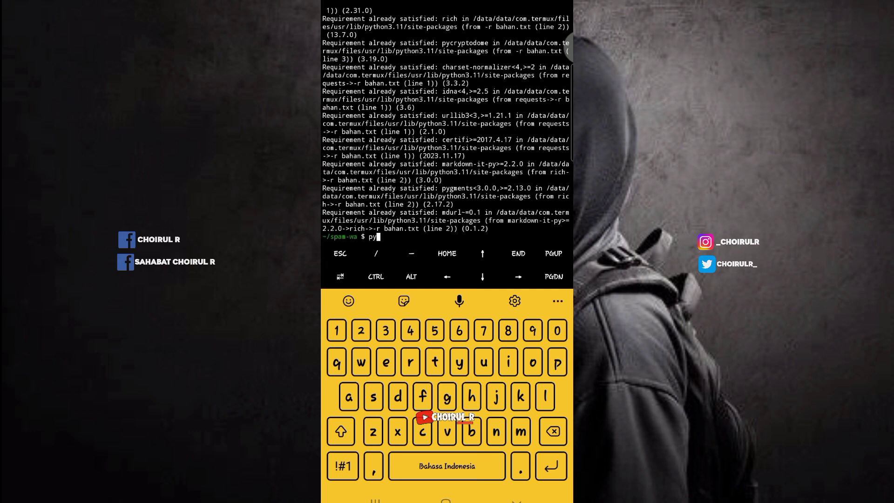
type("thon")
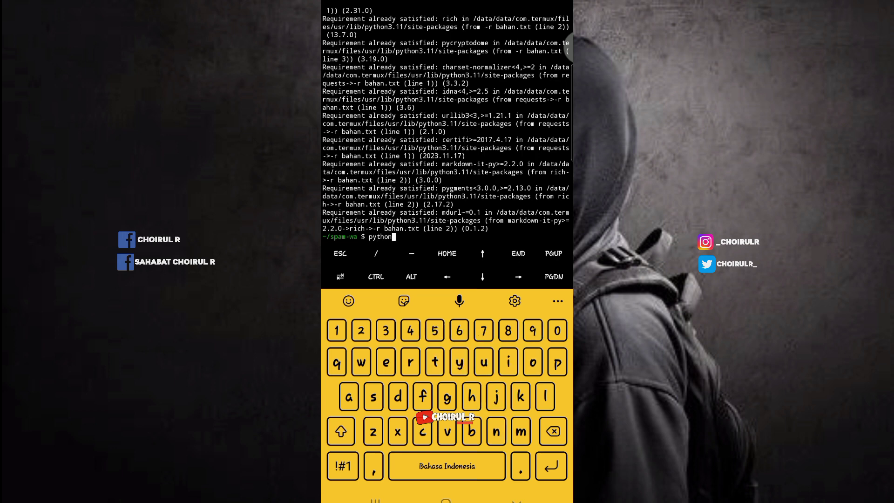
type("main.")
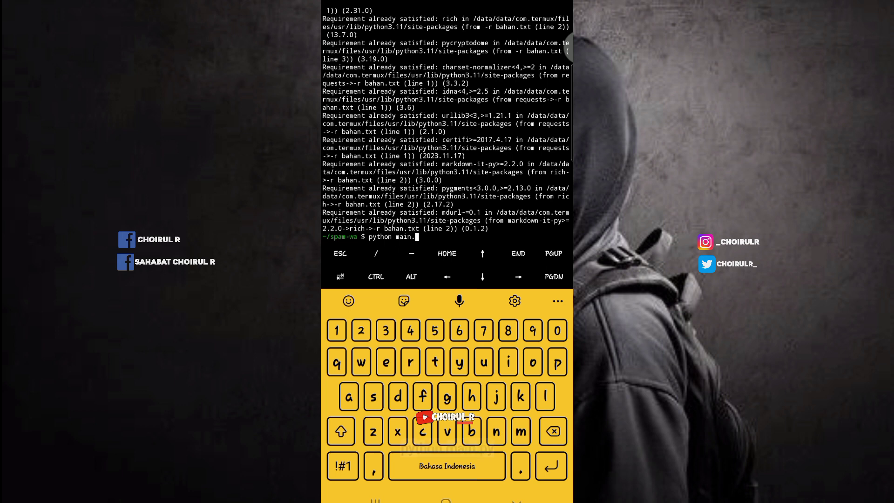
type("py")
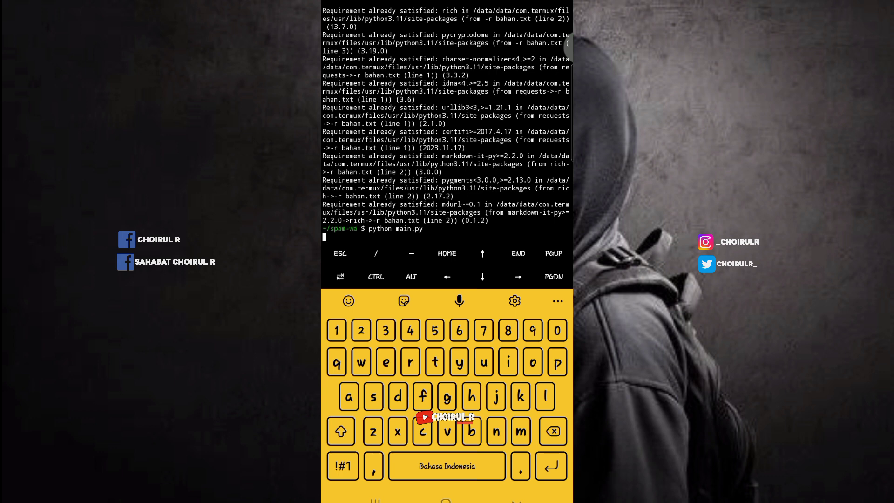
key("Return")
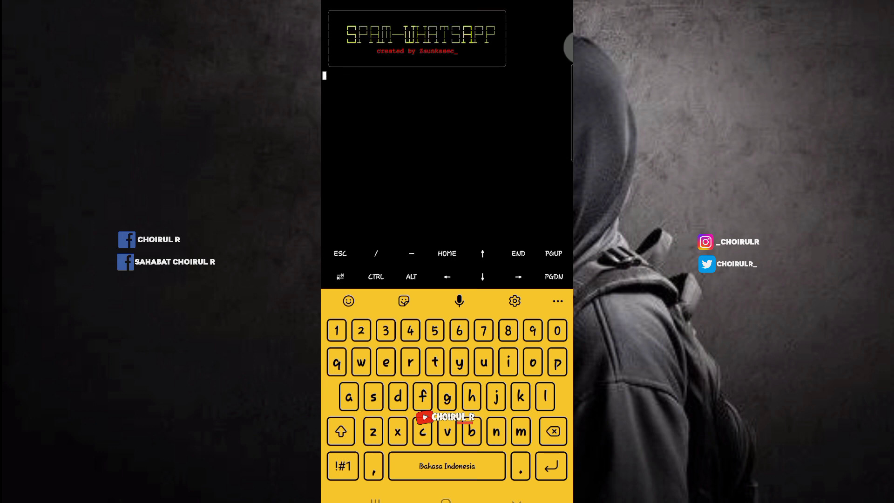